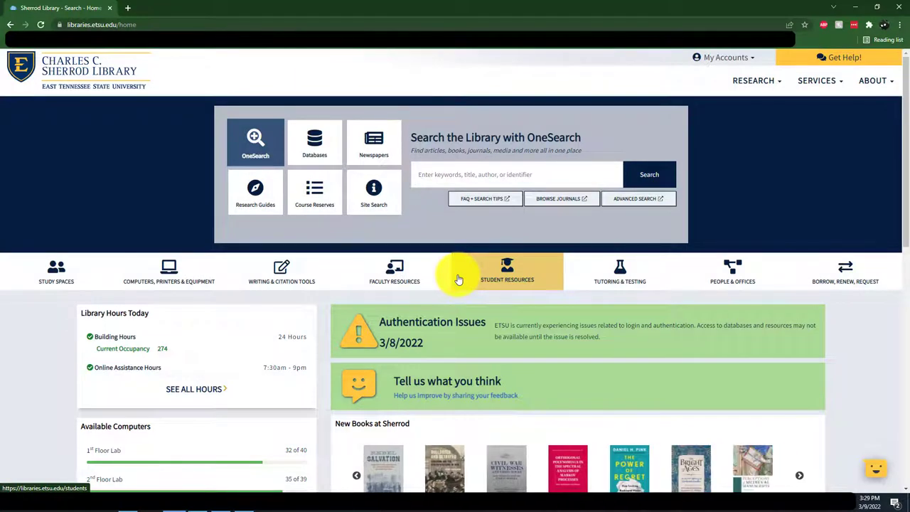
mouse_move(457, 278)
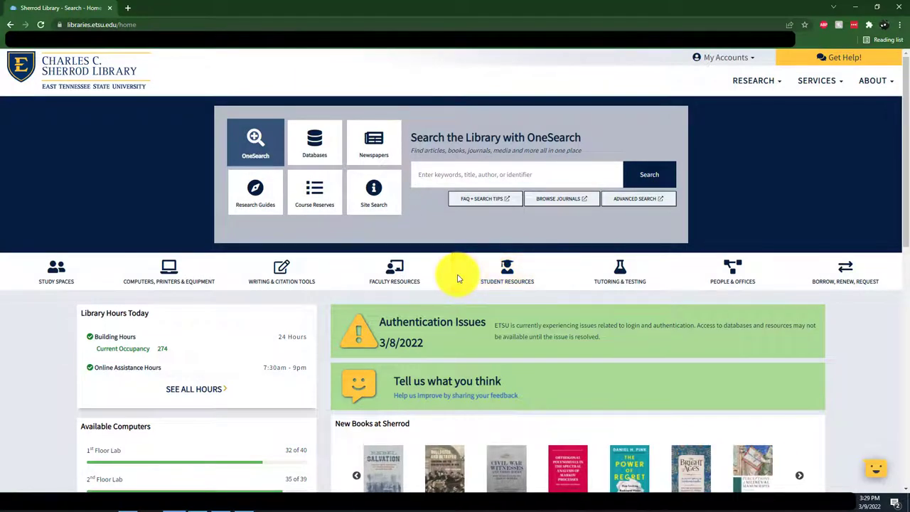
Step: Search OneSearch on the Sherrod Library homepage for 'Research Companion'
click(800, 471)
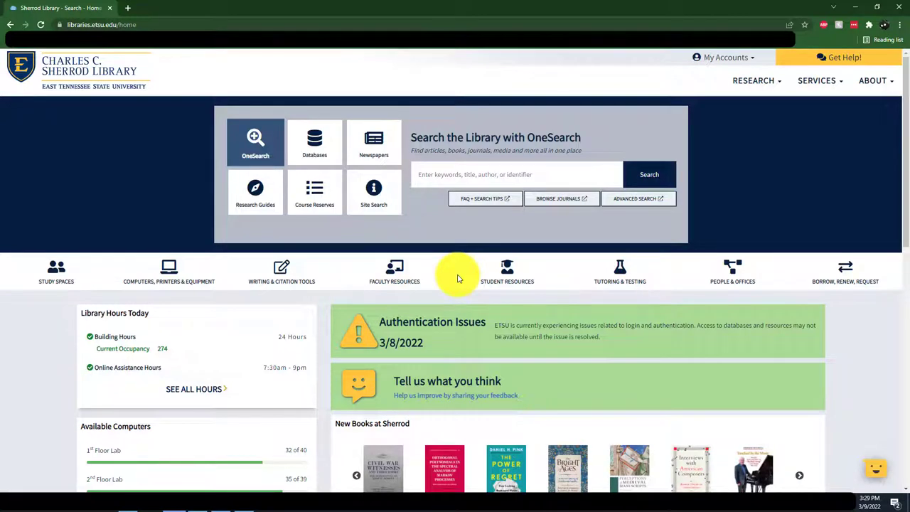
click(800, 471)
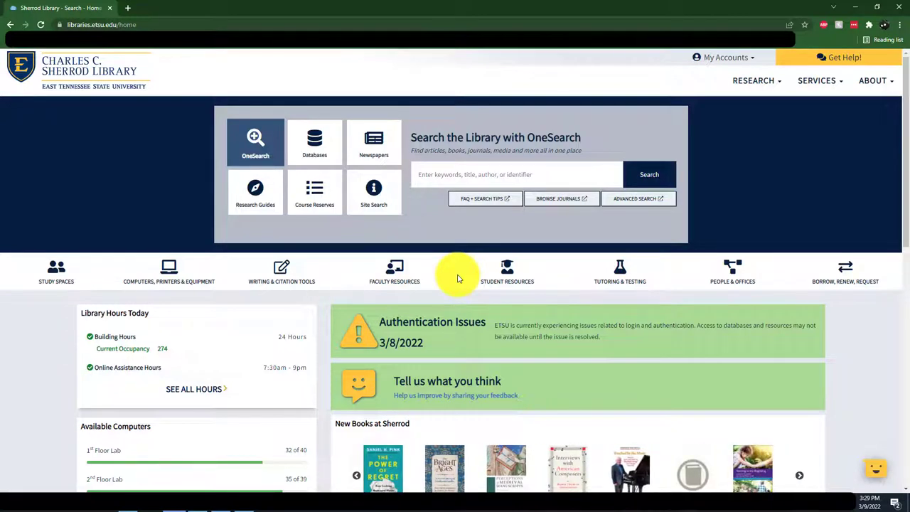
click(799, 473)
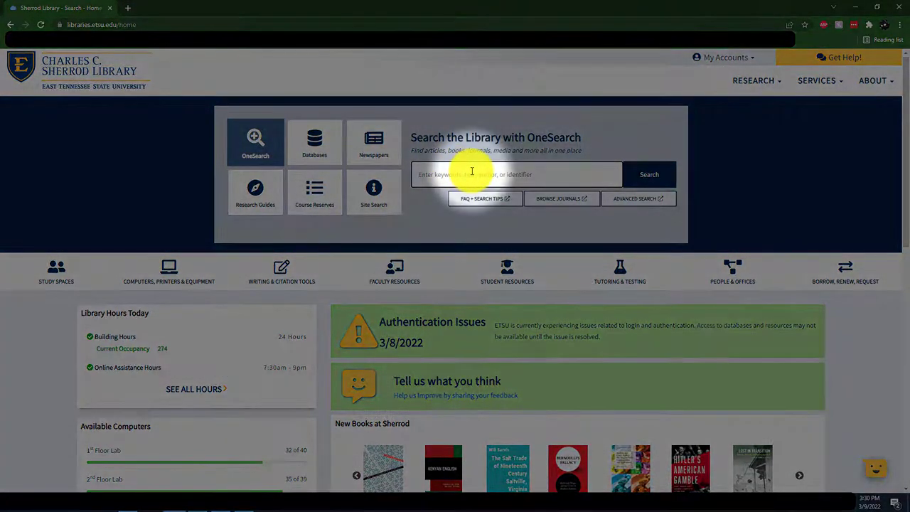
text(Research)
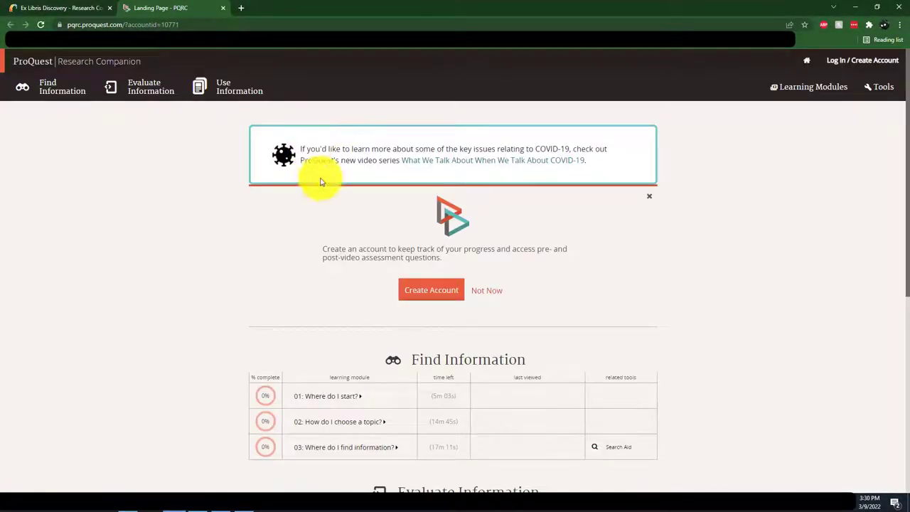
mouse_move(348, 268)
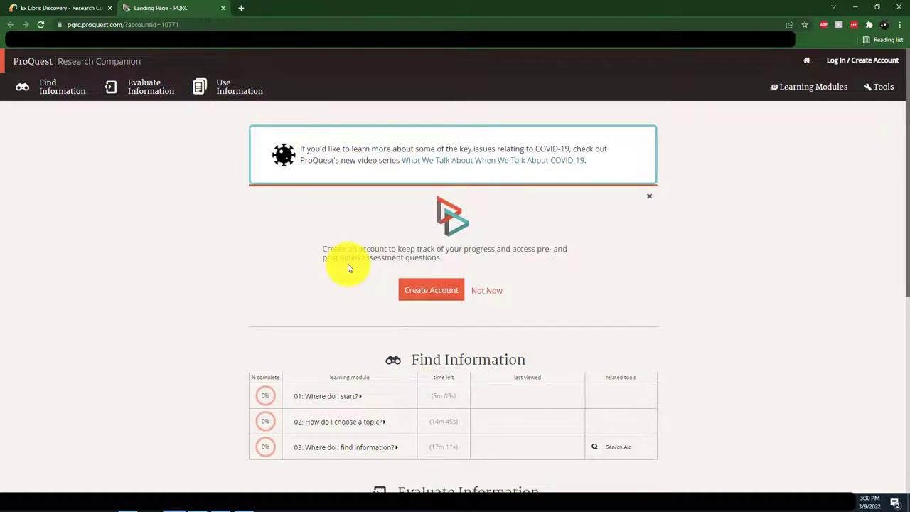
mouse_move(159, 137)
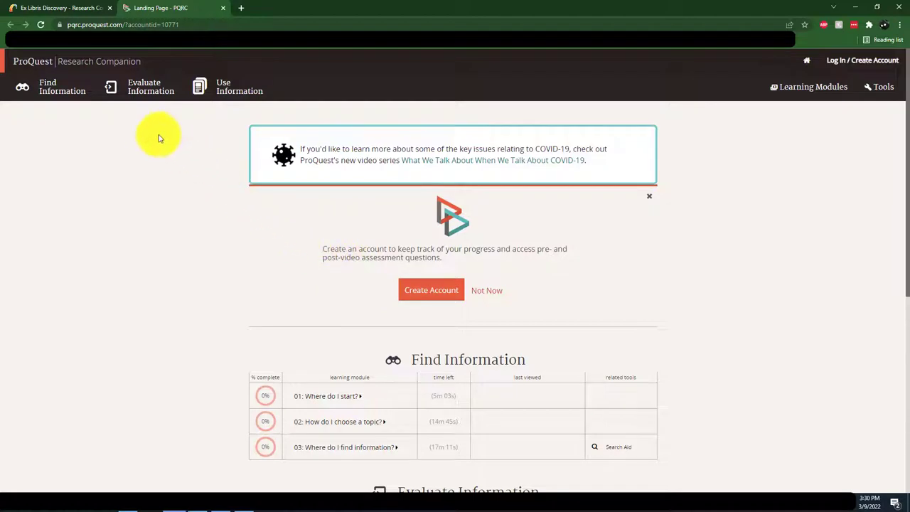
mouse_move(148, 130)
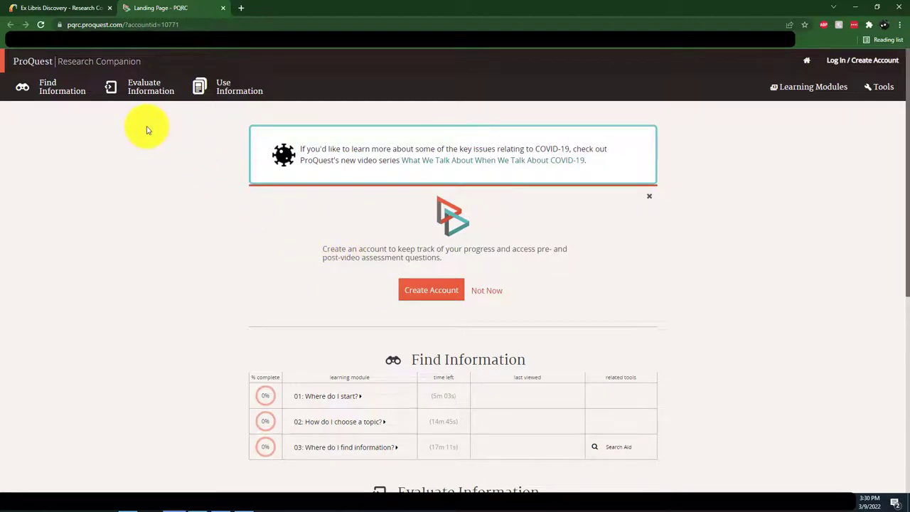
mouse_move(223, 93)
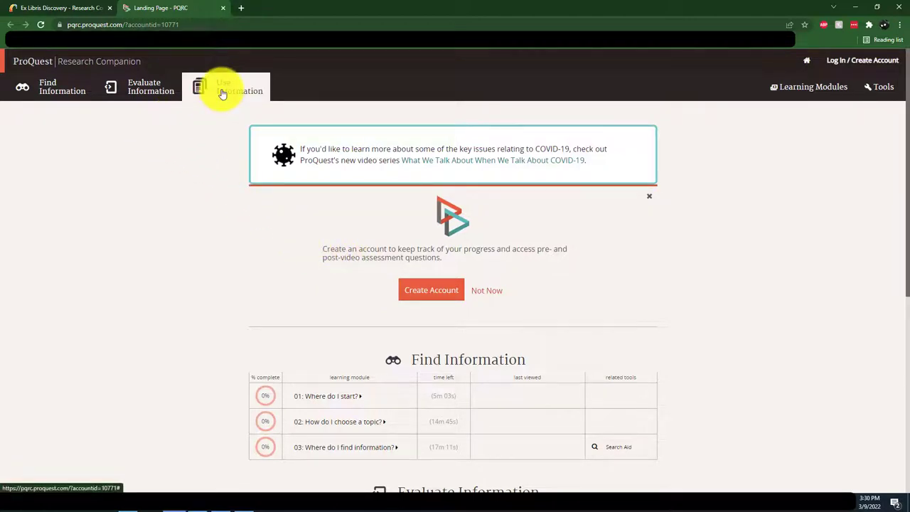
Step: Open Module 08, 'How do I avoid plagiarism and find my own voice?', from Use Information
click(239, 90)
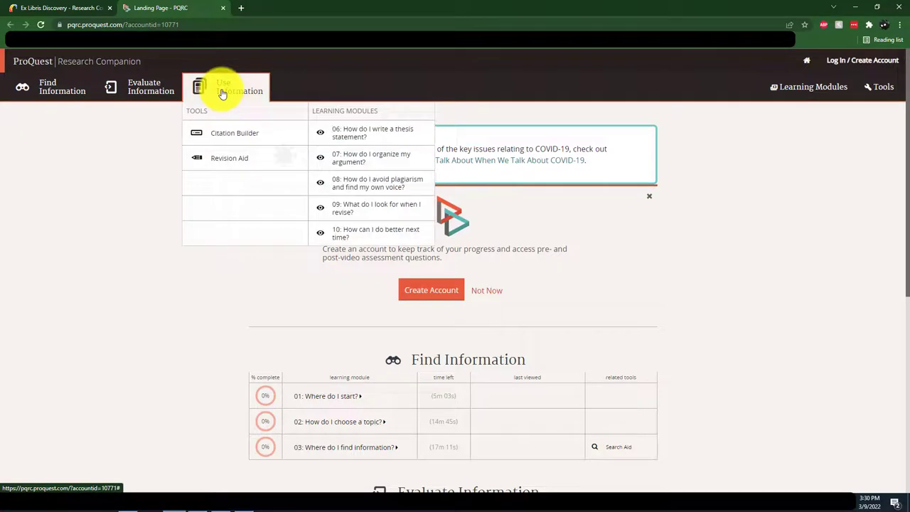
mouse_move(376, 233)
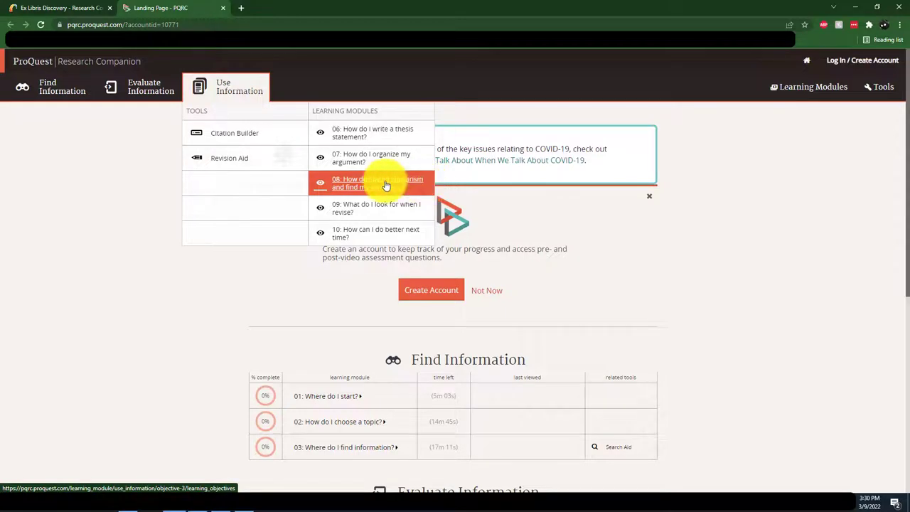
click(369, 183)
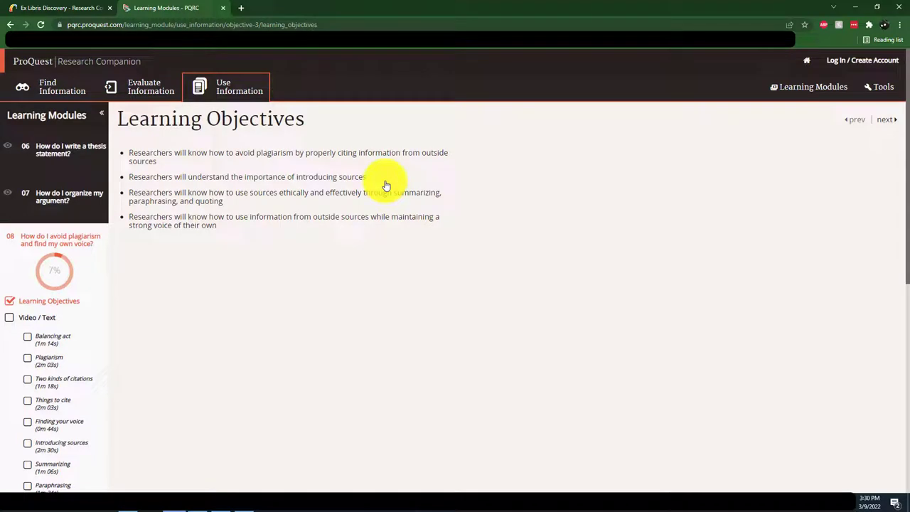
scroll(down, 3)
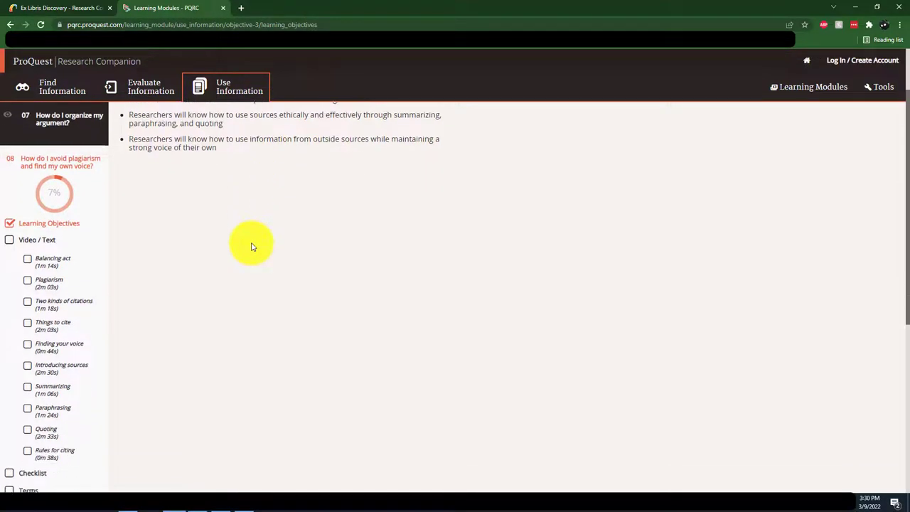
scroll(down, 3)
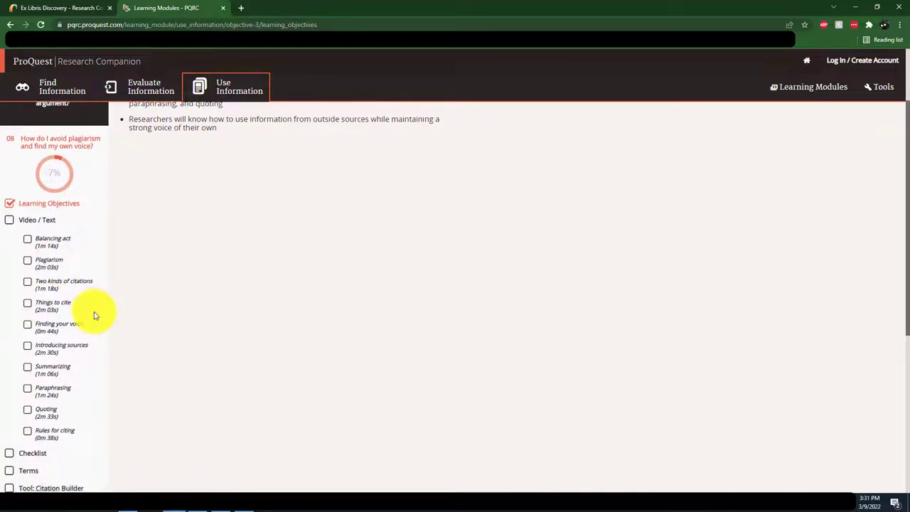
scroll(down, 3)
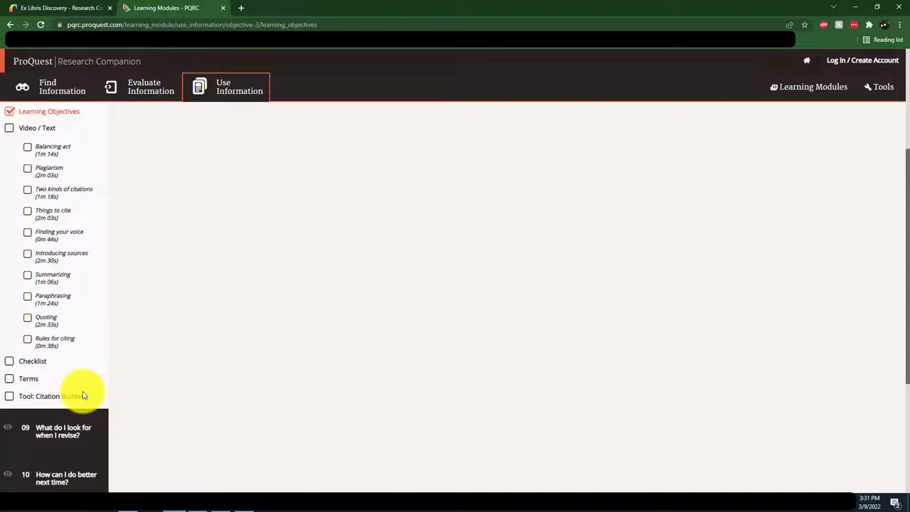
mouse_move(149, 402)
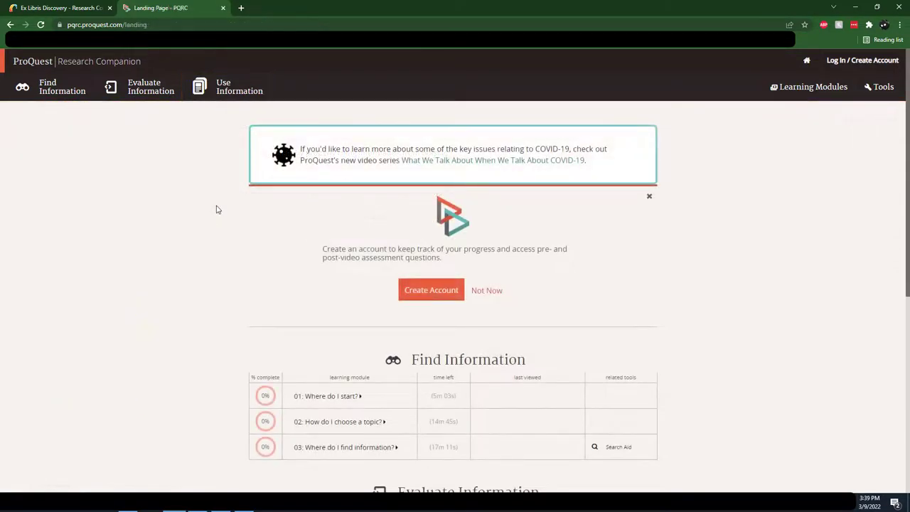
Step: Scroll down the landing page to the Use Information table showing Module 08 at 7%
scroll(down, 3)
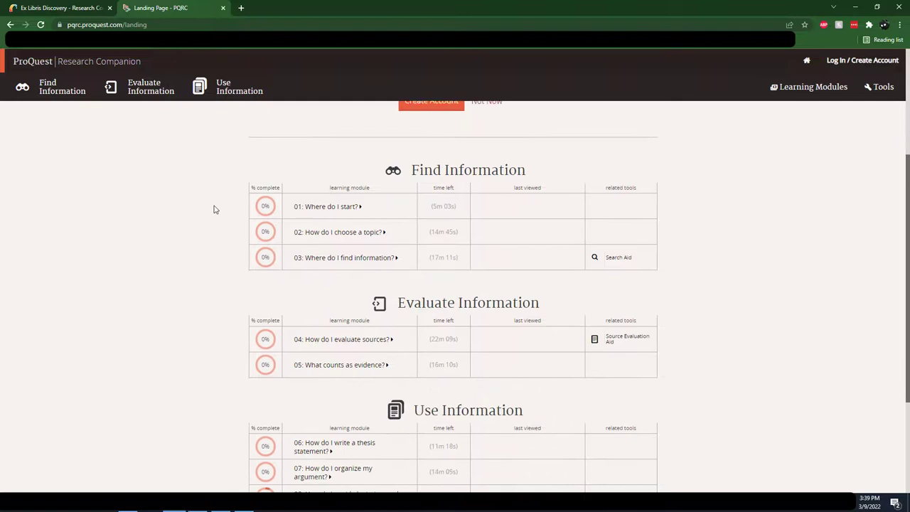
scroll(down, 3)
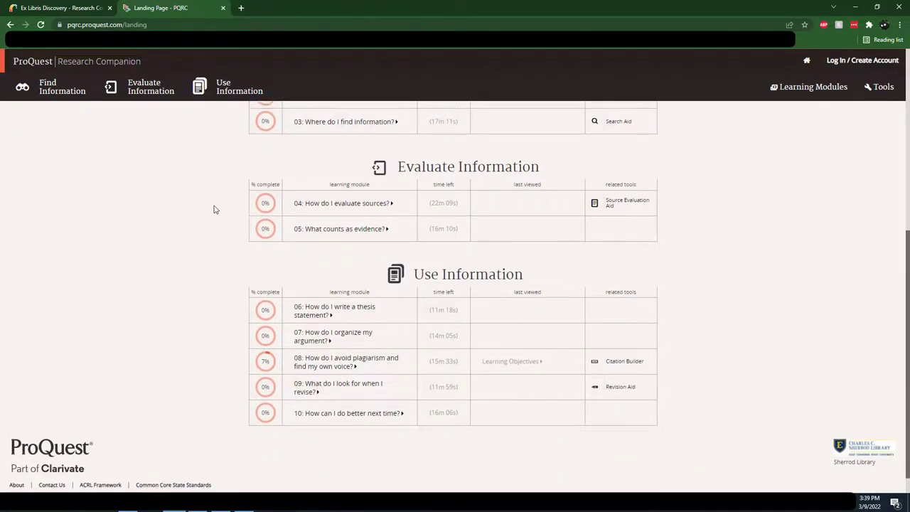